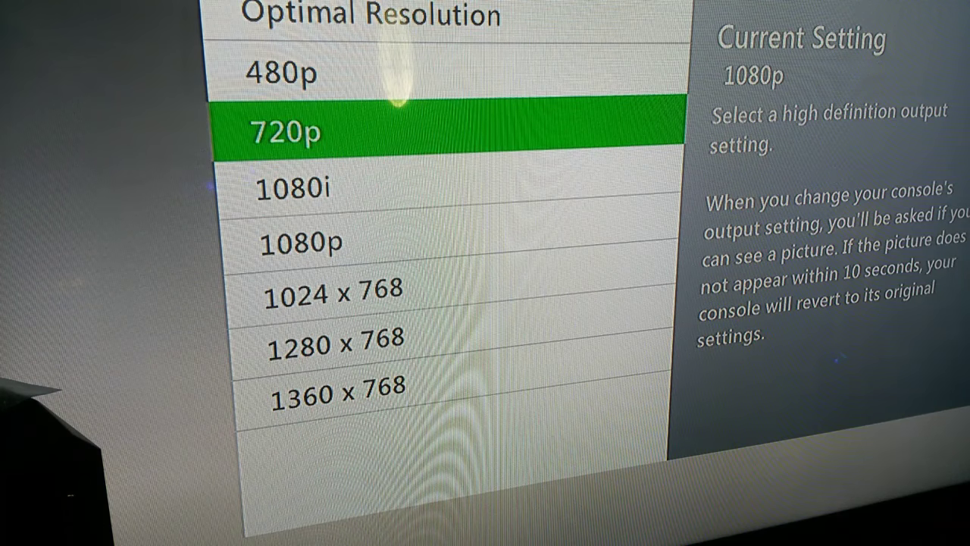
- Highlight the 480p option in the HDTV Settings resolution list, leaving 1080p current
key(Up)
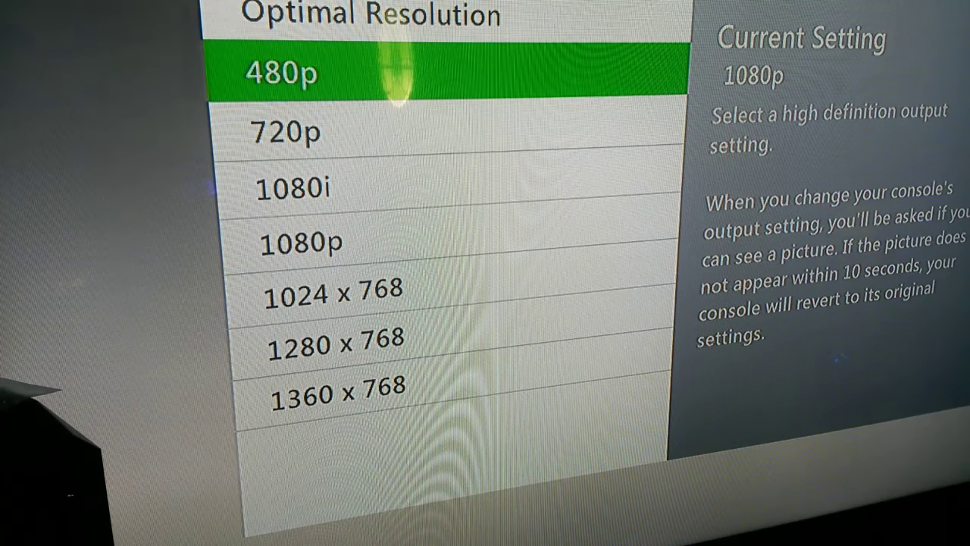